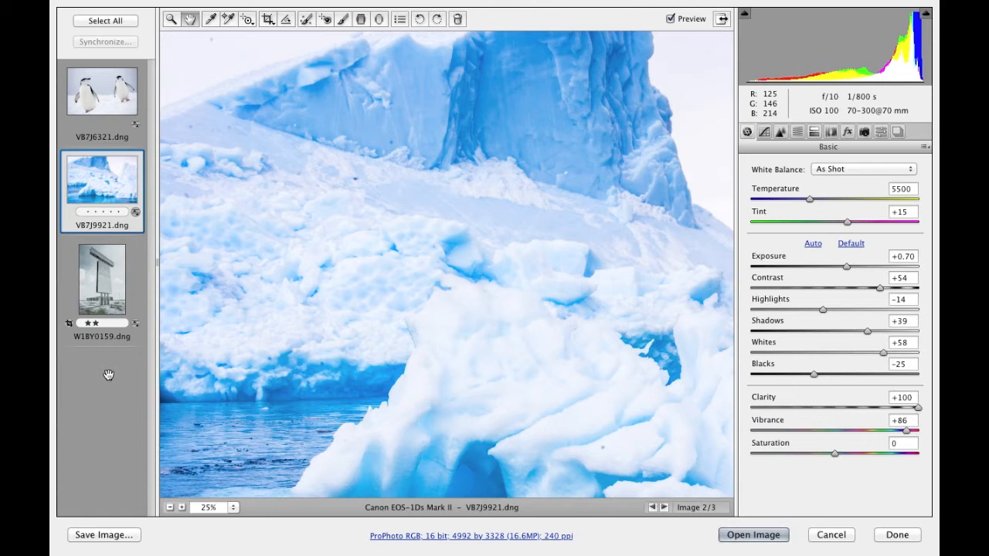
pyautogui.moveTo(173, 309)
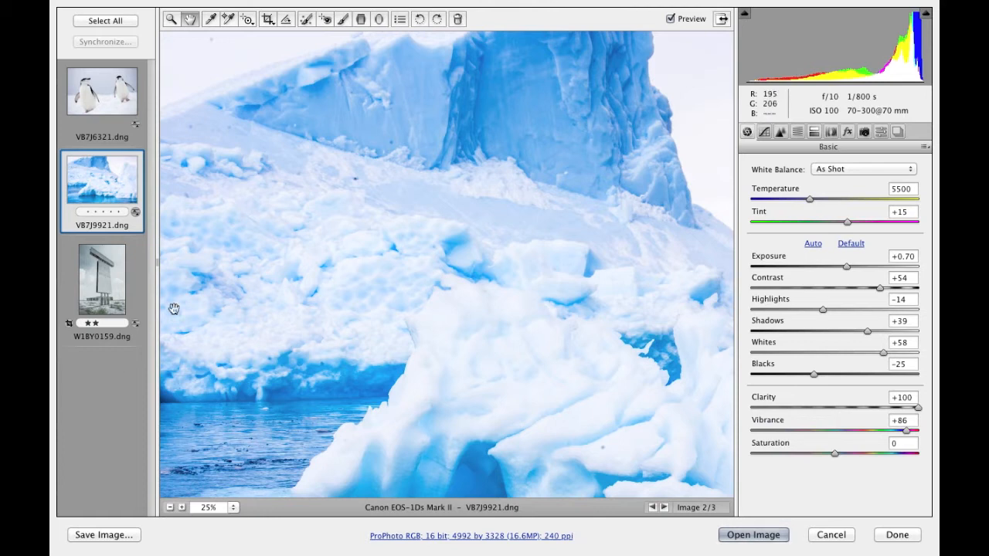
# Step: Choose Spot Removal in Heal mode with size 6 and opacity 100 for the iceberg photo
pyautogui.click(306, 19)
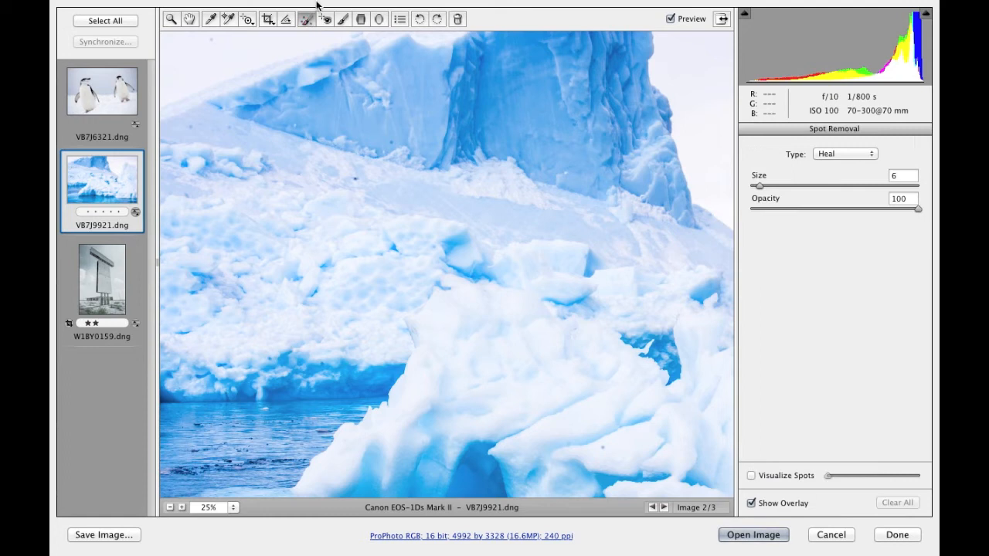
pyautogui.moveTo(810, 226)
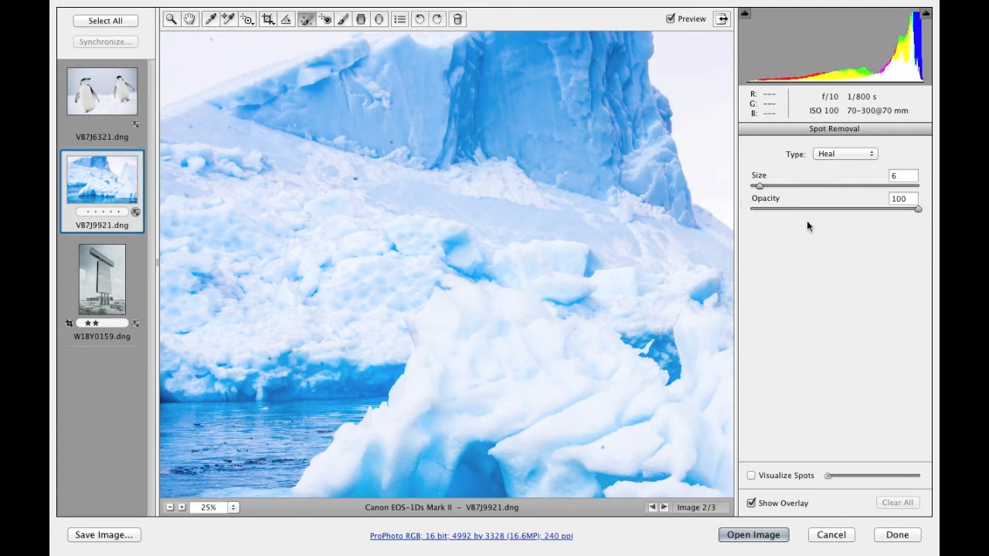
pyautogui.moveTo(850, 173)
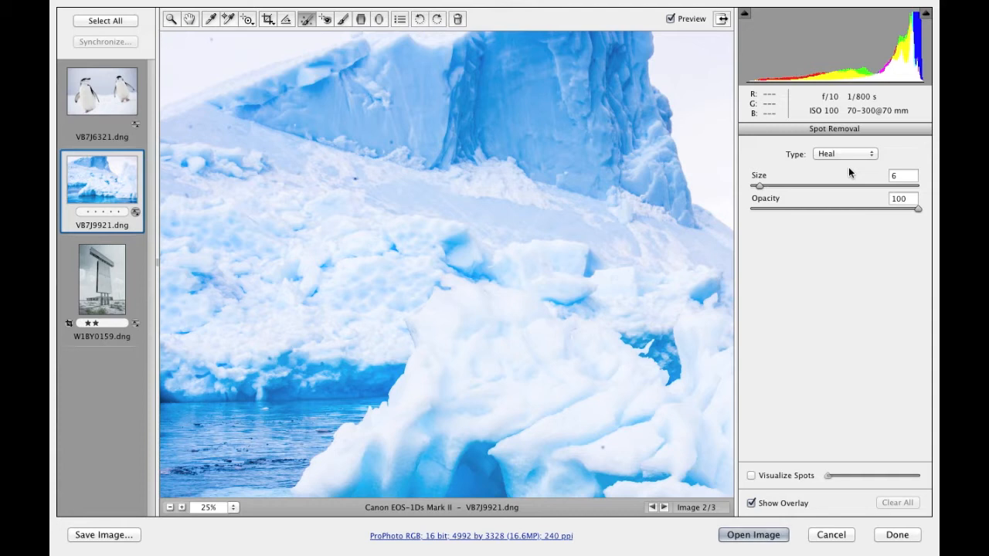
pyautogui.moveTo(834, 216)
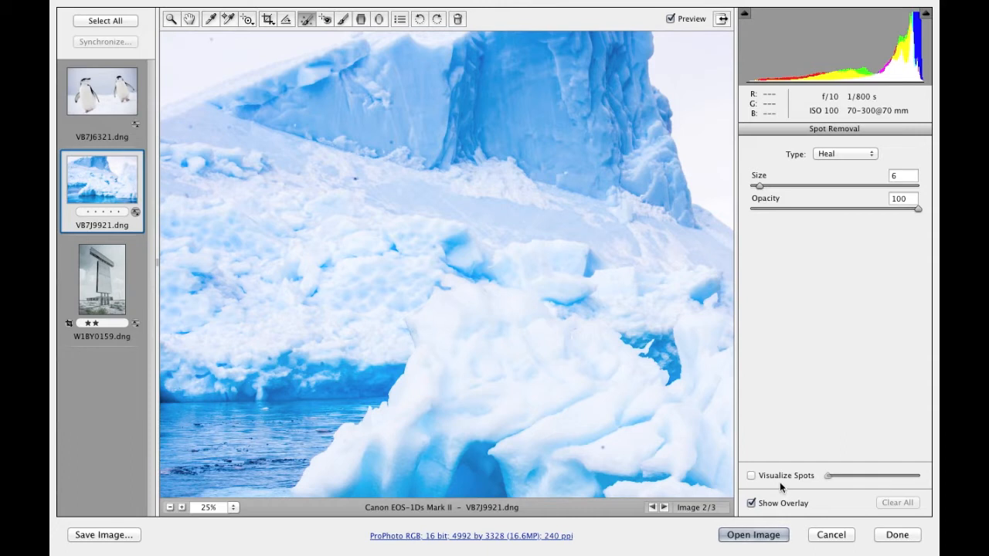
pyautogui.moveTo(773, 488)
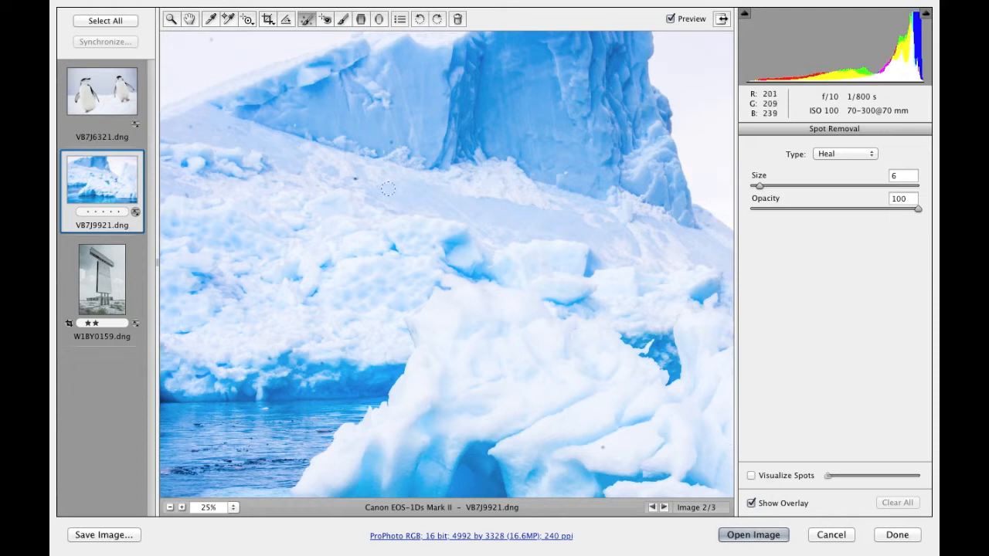
pyautogui.moveTo(355, 180)
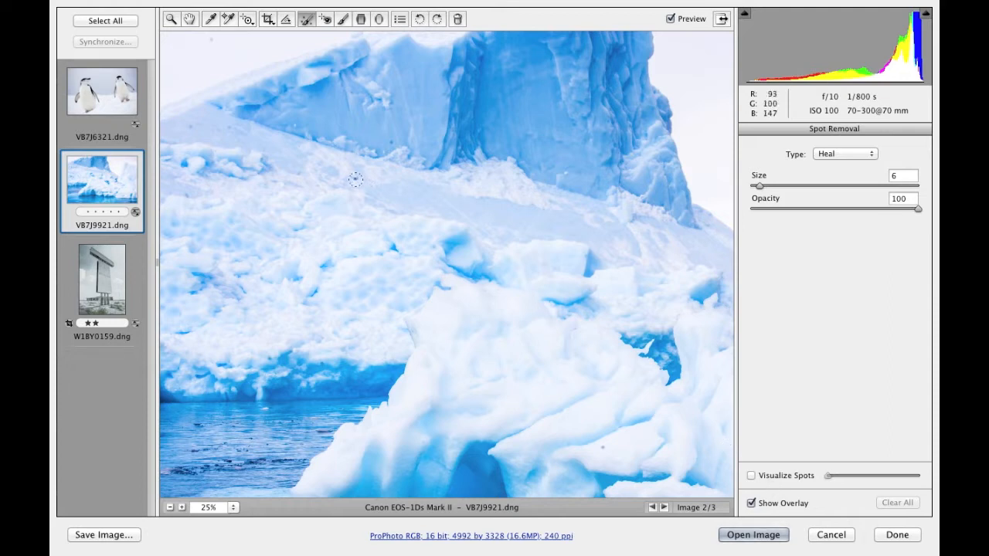
# Step: Place a healing spot on the small blemish on the iceberg's upper ice face
pyautogui.click(355, 179)
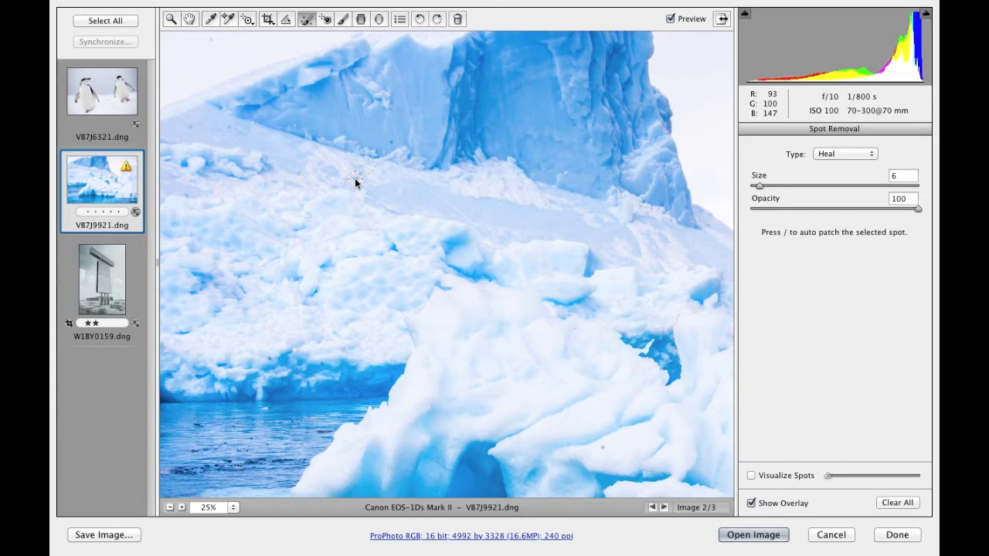
pyautogui.moveTo(355, 182)
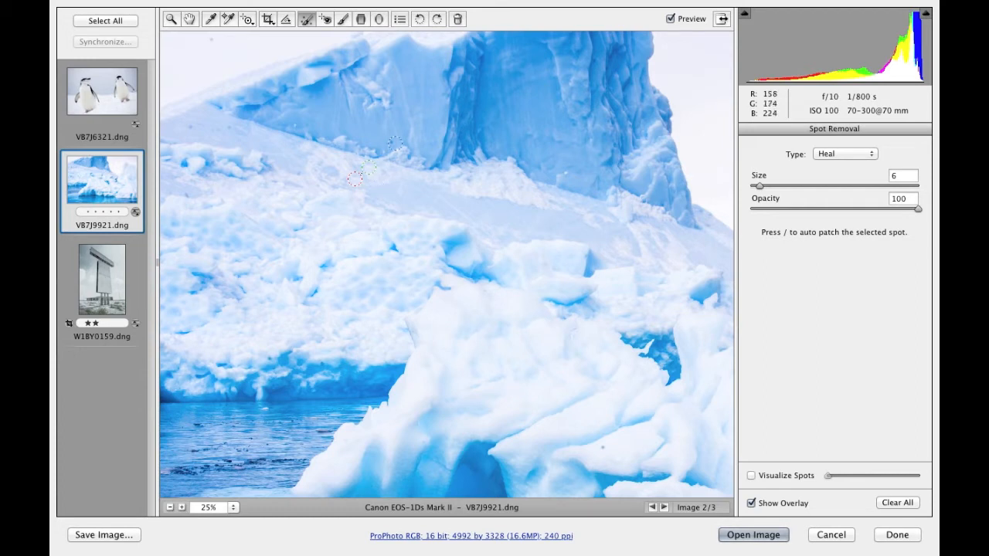
pyautogui.moveTo(394, 132)
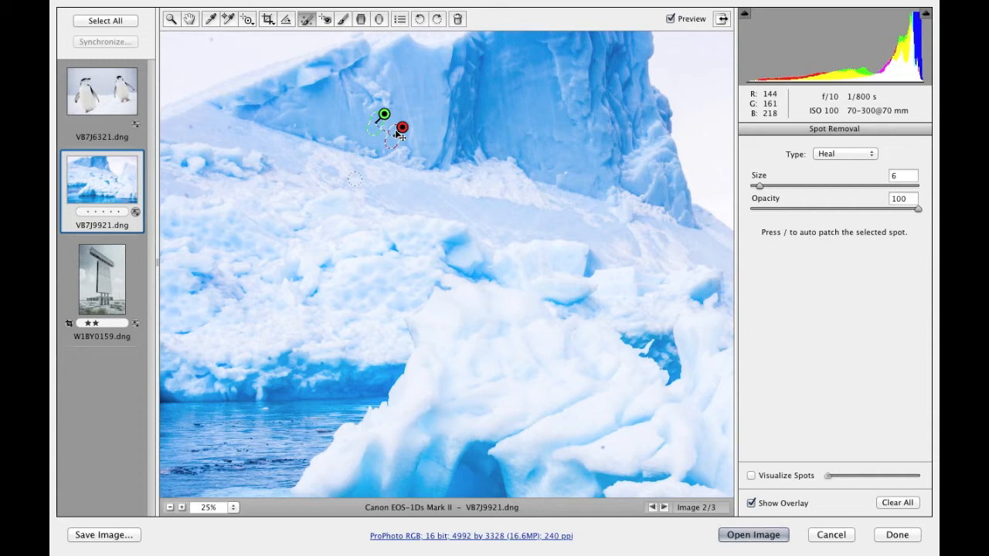
# Step: Move the heal's green source circle to sample a different nearby patch of ice
pyautogui.moveTo(383, 115); pyautogui.dragTo(414, 102)
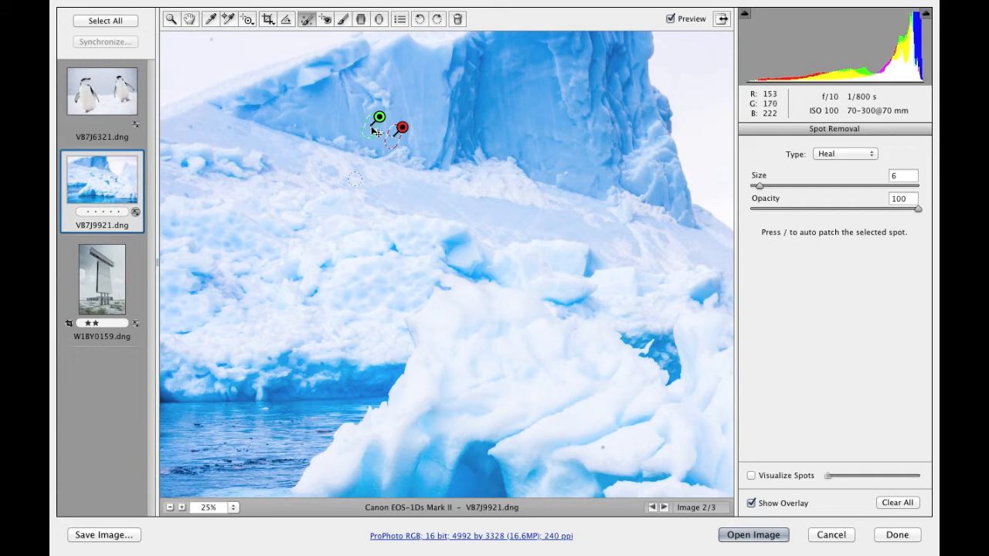
pyautogui.moveTo(373, 131)
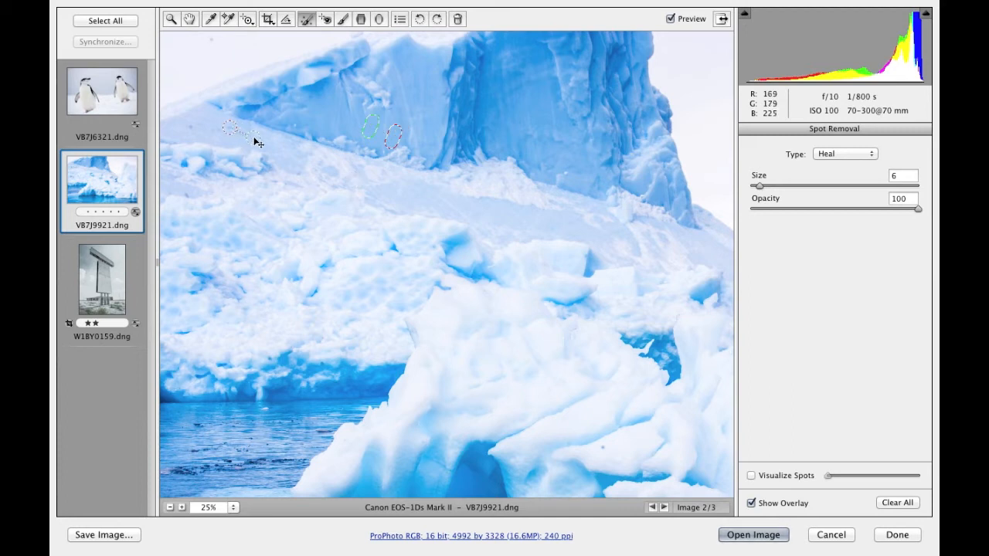
pyautogui.moveTo(255, 143)
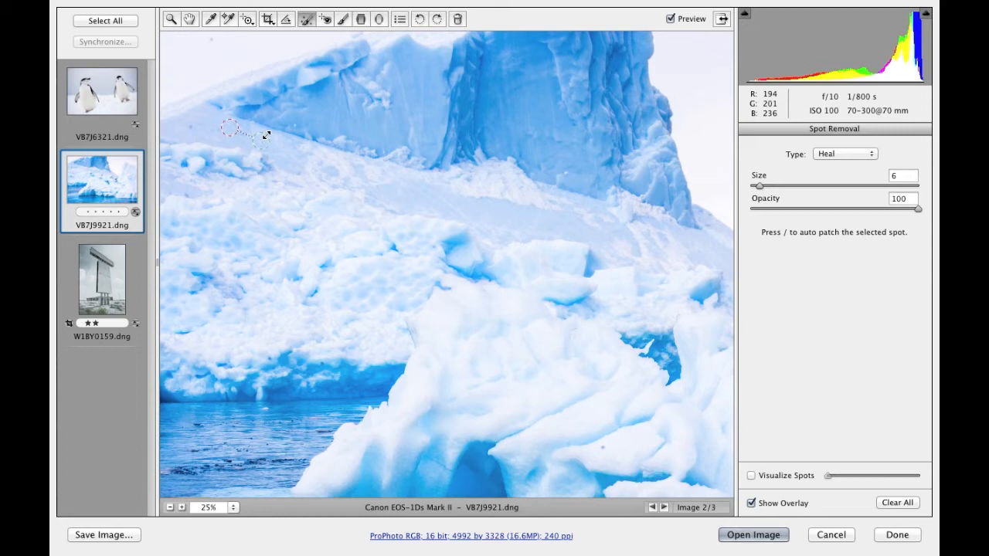
pyautogui.moveTo(402, 129)
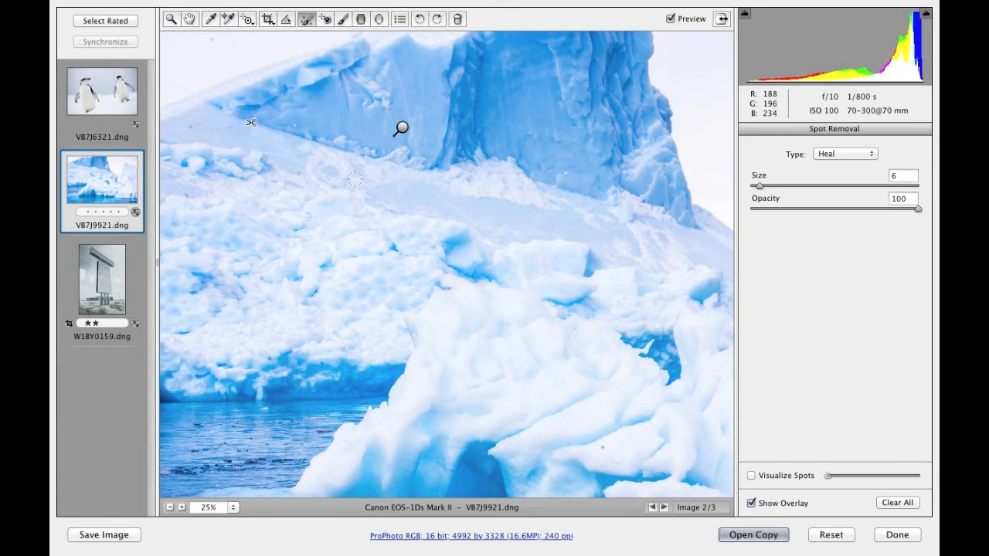
# Step: Alt-drag a marquee around both healed spots on the upper-left ice to delete them
pyautogui.moveTo(250, 122); pyautogui.dragTo(337, 164)
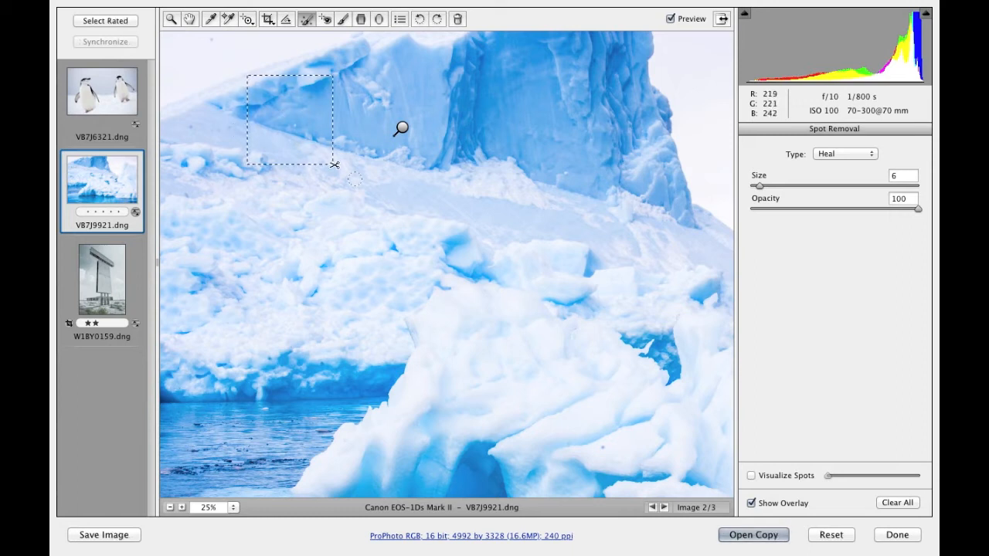
pyautogui.moveTo(334, 164); pyautogui.dragTo(400, 190)
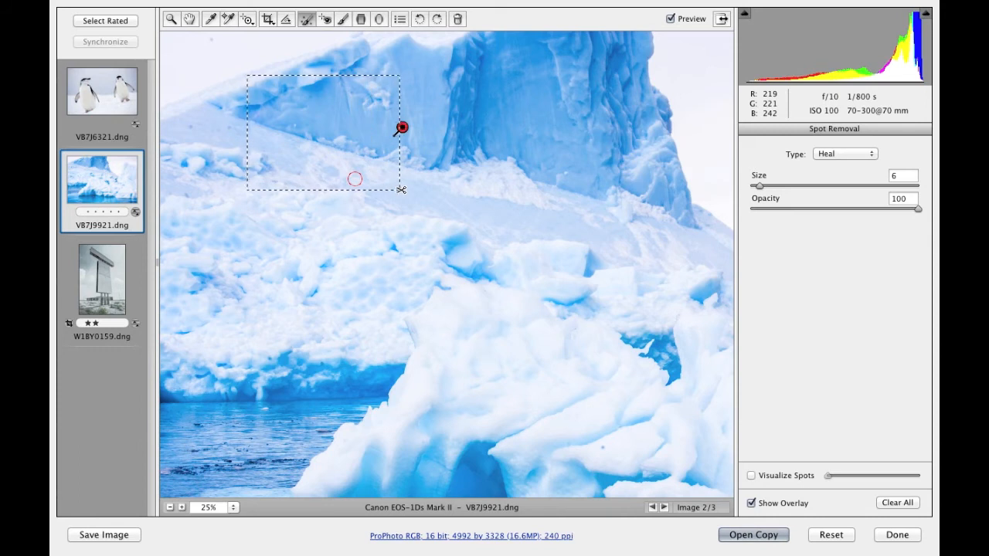
pyautogui.moveTo(400, 188); pyautogui.dragTo(441, 195)
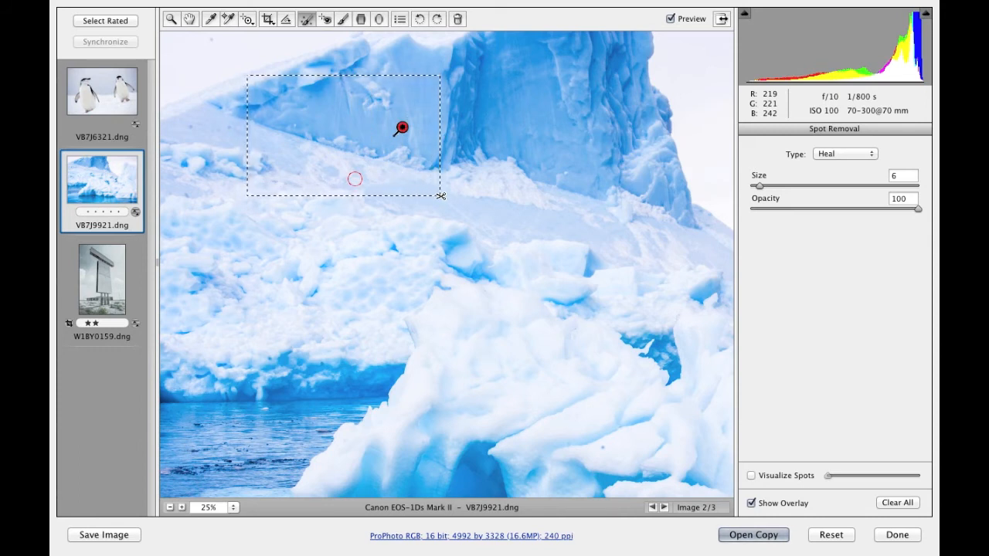
pyautogui.click(896, 502)
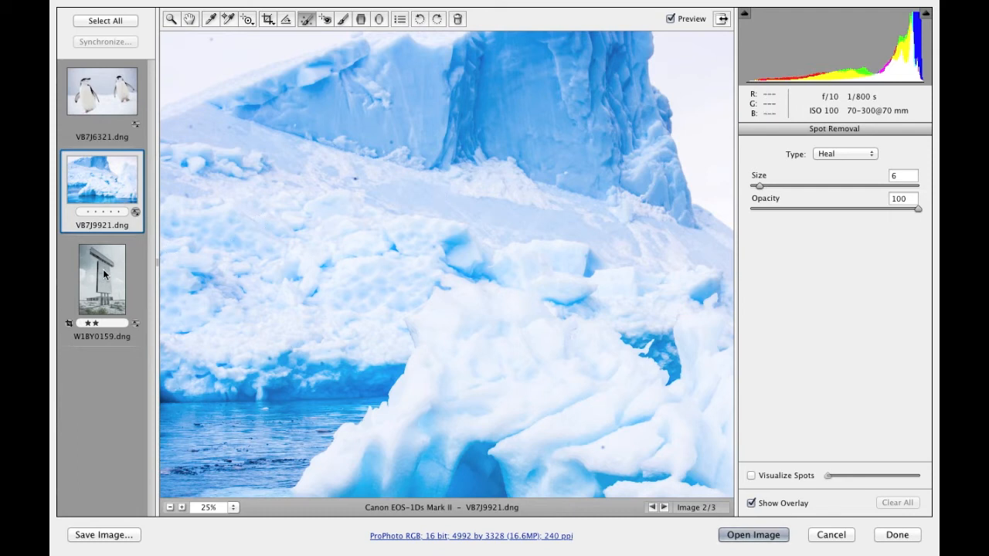
# Step: Switch to the W18Y0159 wall photo from the filmstrip for retouching
pyautogui.click(102, 280)
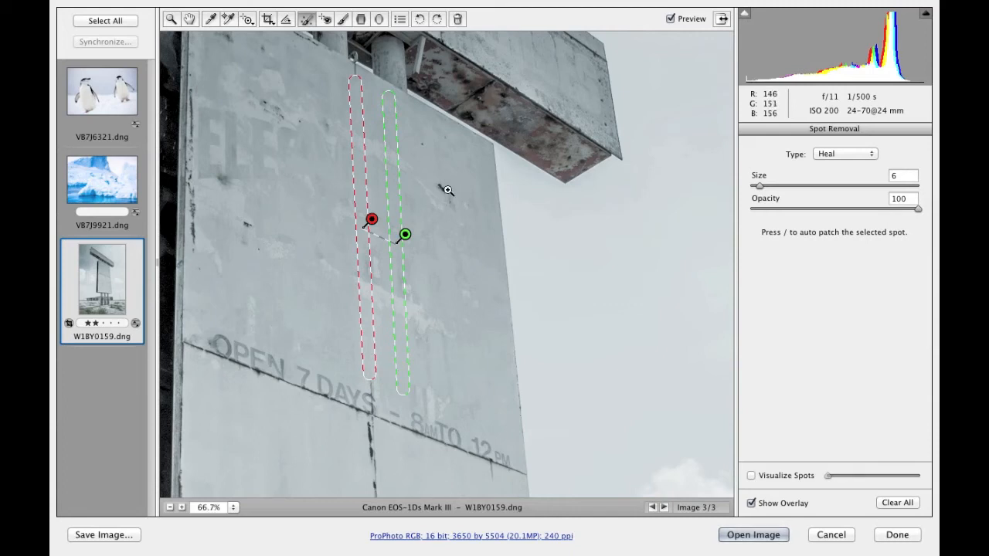
# Step: Zoom in, heal the dark wall stain at size 14, and sample it from clean concrete above
pyautogui.click(182, 507)
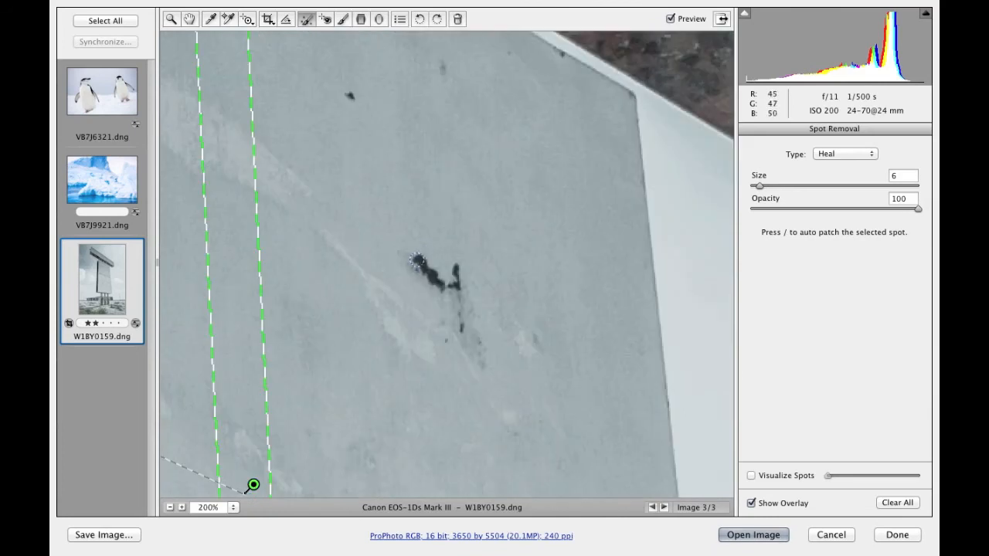
pyautogui.moveTo(760, 185); pyautogui.dragTo(772, 185)
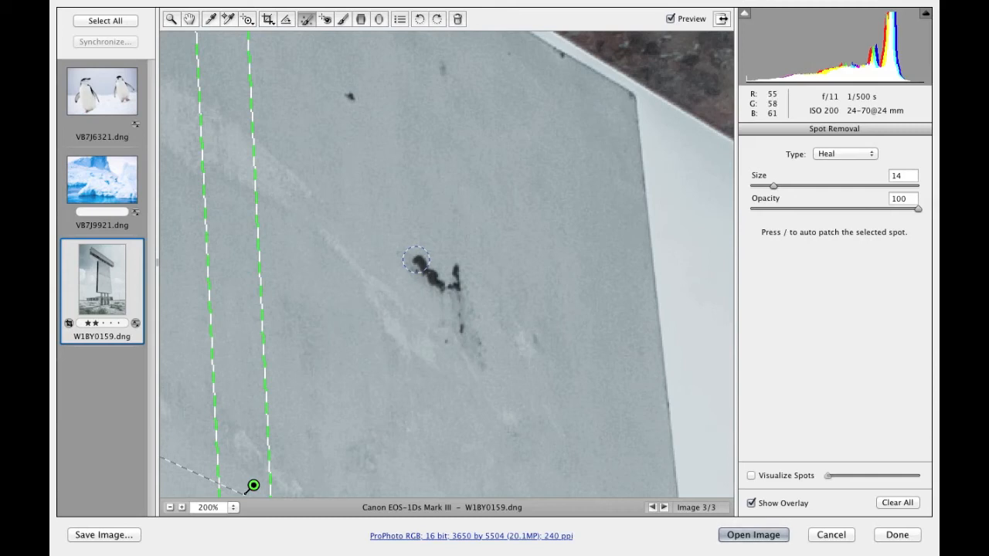
pyautogui.click(445, 266)
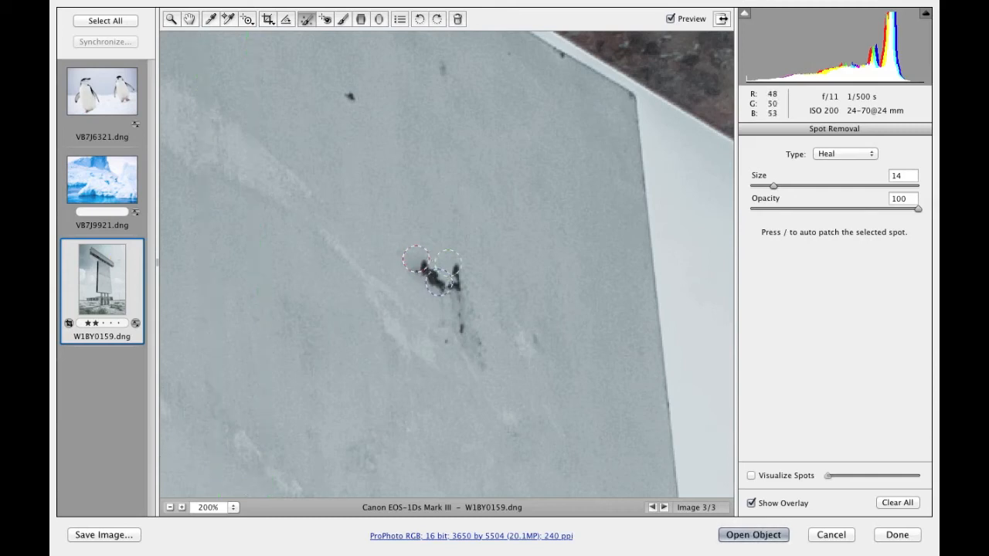
pyautogui.moveTo(445, 279); pyautogui.dragTo(361, 470)
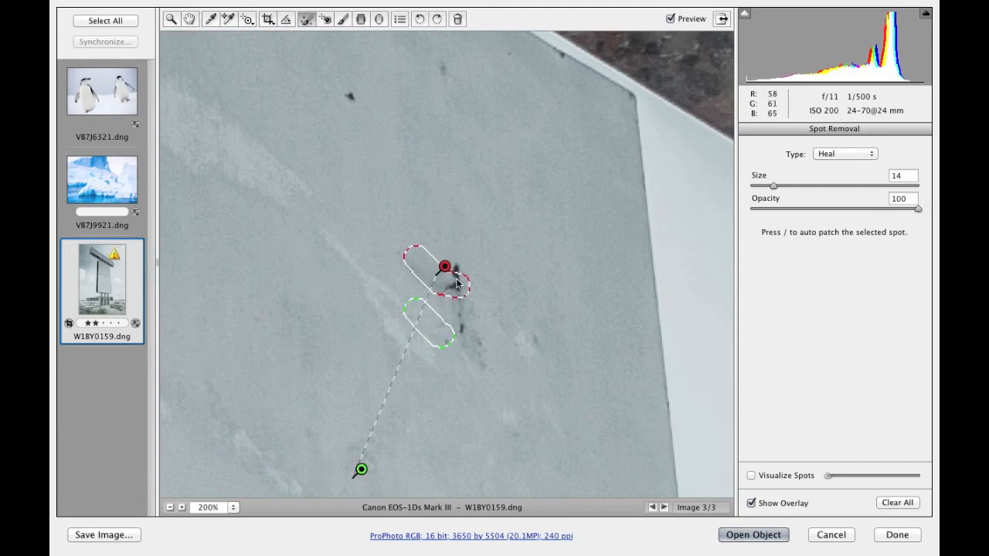
pyautogui.moveTo(360, 470); pyautogui.dragTo(266, 408)
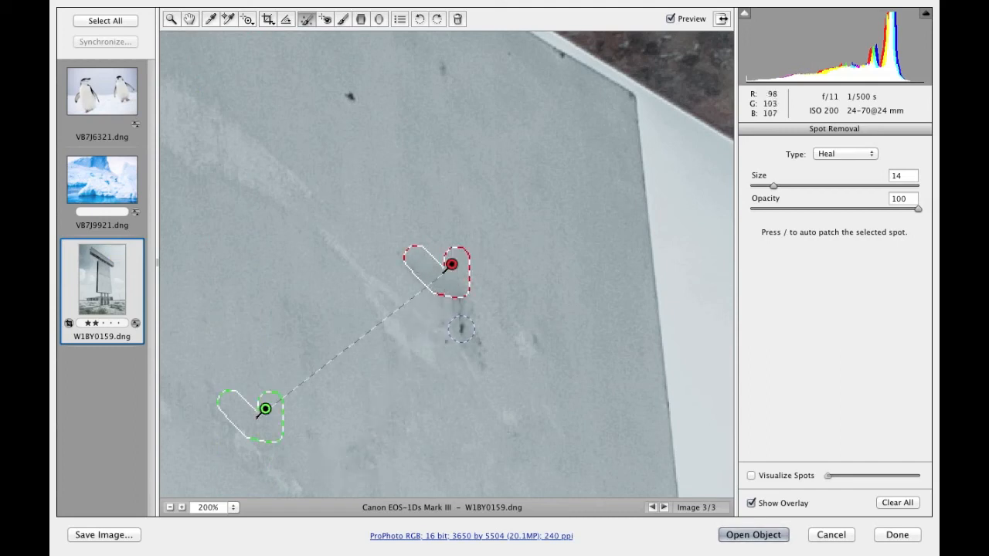
pyautogui.moveTo(266, 408); pyautogui.dragTo(503, 216)
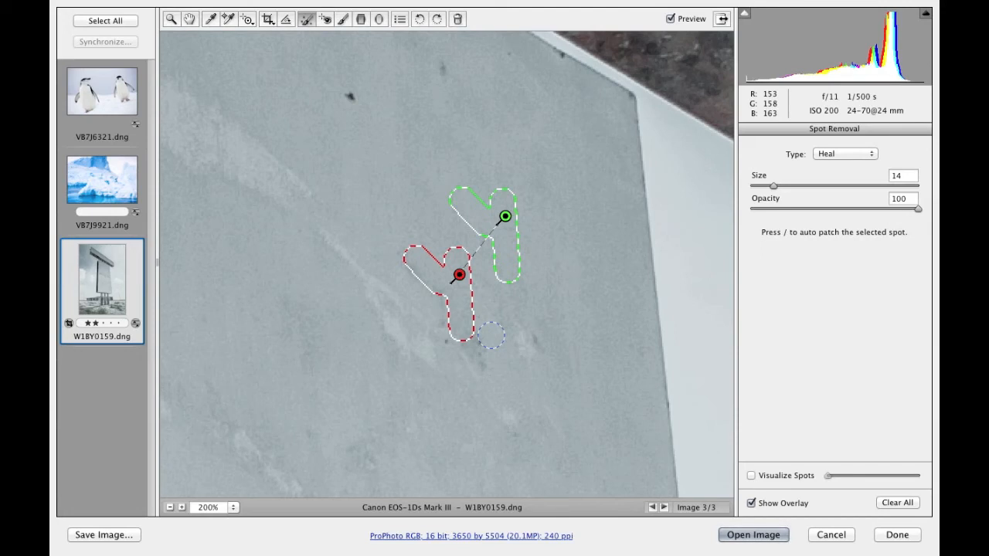
pyautogui.moveTo(504, 215); pyautogui.dragTo(423, 178)
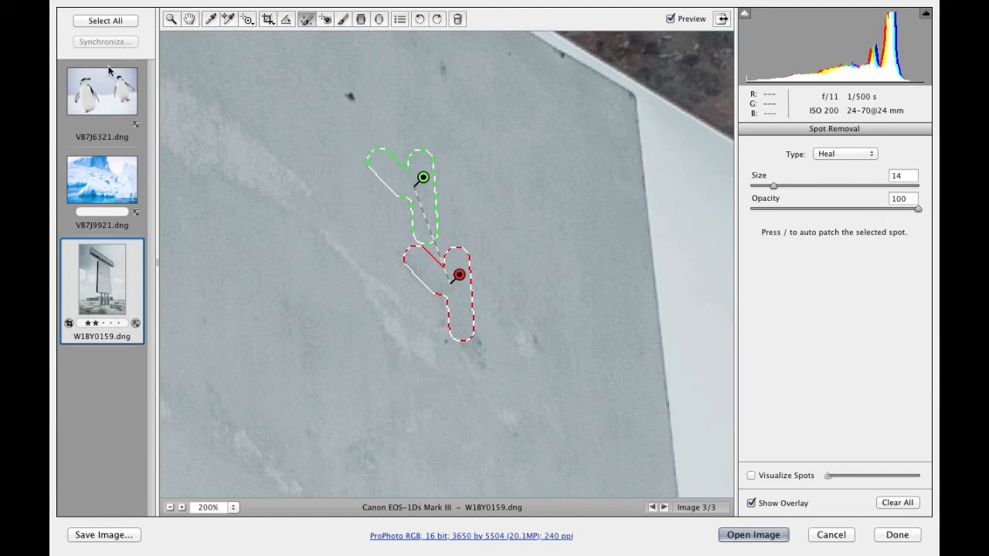
# Step: Switch to the penguin photo VB7J6321.dng from the filmstrip
pyautogui.click(102, 92)
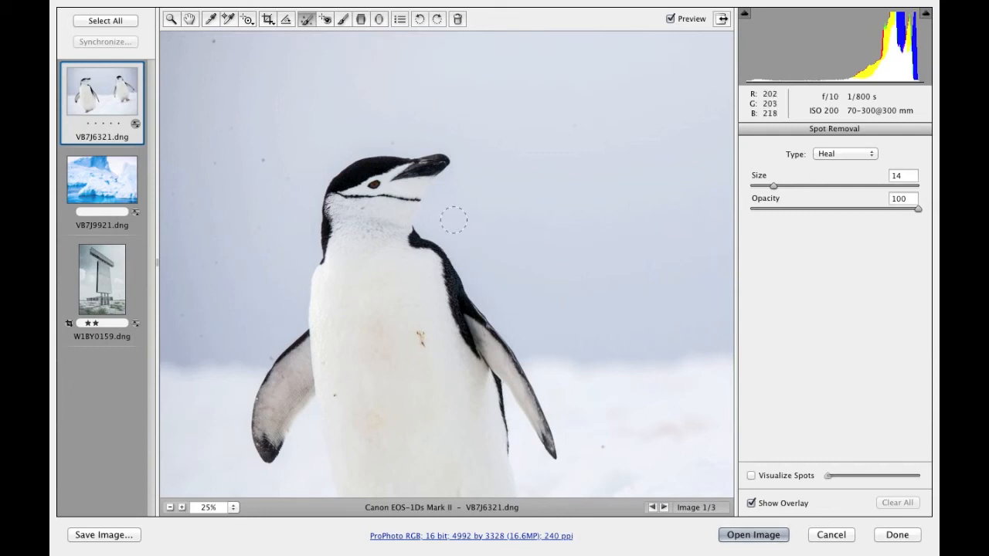
# Step: Enable Visualize Spots and tune its threshold to a moderate level where dust specks stand out
pyautogui.click(751, 476)
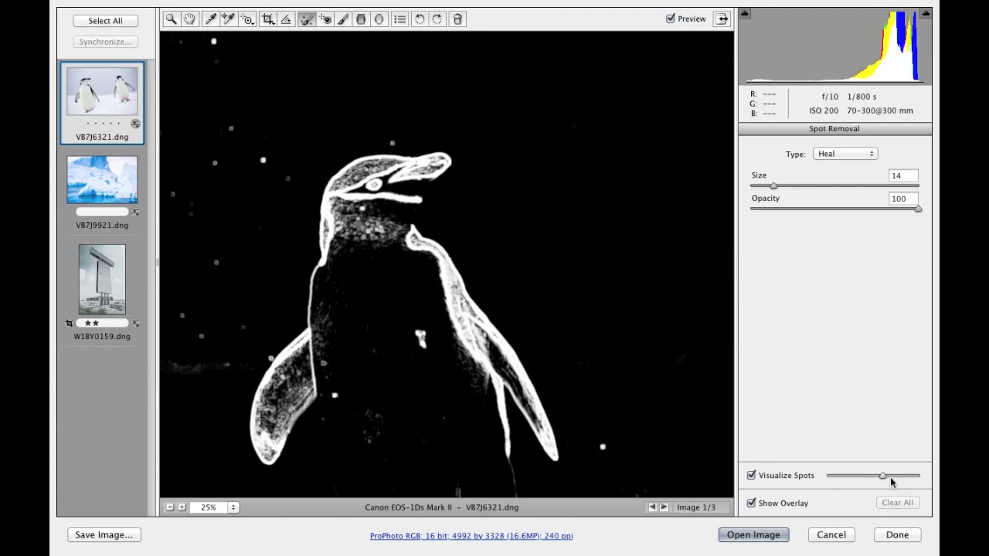
pyautogui.moveTo(884, 475); pyautogui.dragTo(856, 476)
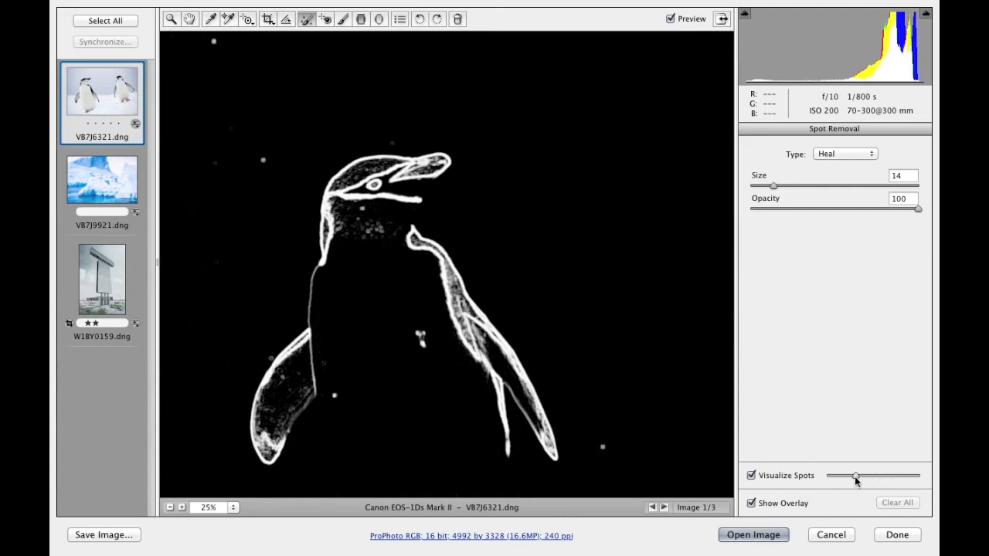
pyautogui.moveTo(856, 476); pyautogui.dragTo(896, 476)
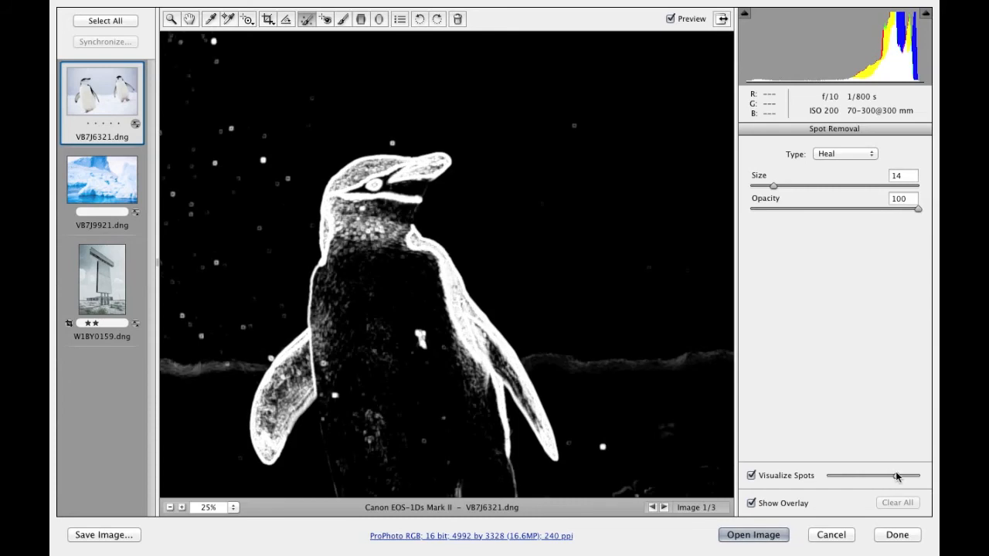
pyautogui.moveTo(896, 476); pyautogui.dragTo(915, 475)
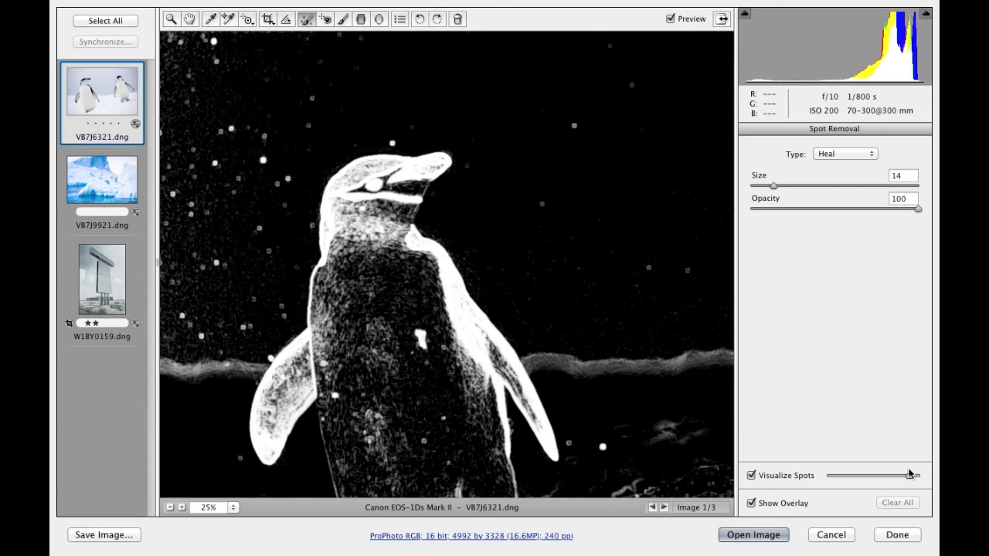
pyautogui.moveTo(912, 476); pyautogui.dragTo(899, 476)
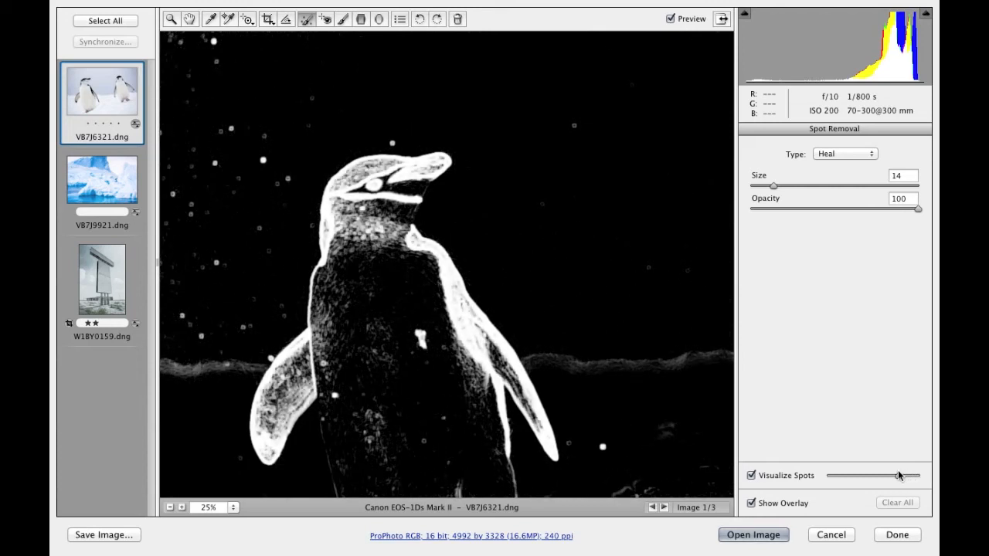
pyautogui.moveTo(899, 476); pyautogui.dragTo(888, 475)
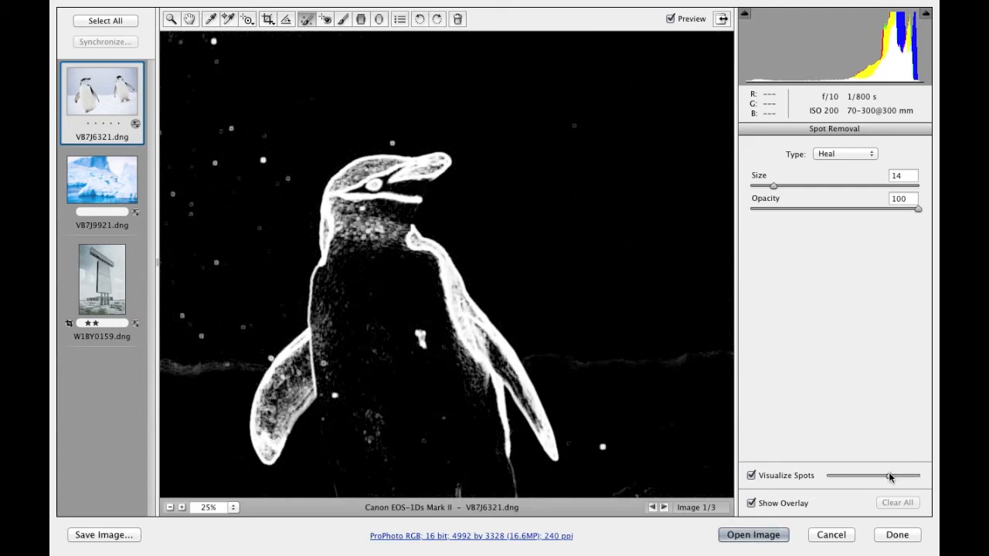
pyautogui.moveTo(890, 475); pyautogui.dragTo(868, 476)
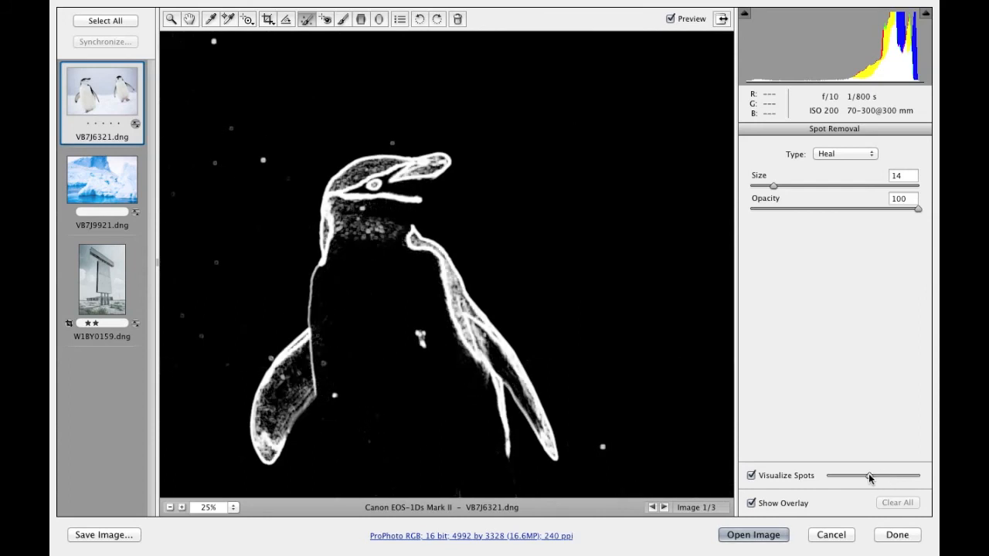
pyautogui.moveTo(869, 476); pyautogui.dragTo(888, 476)
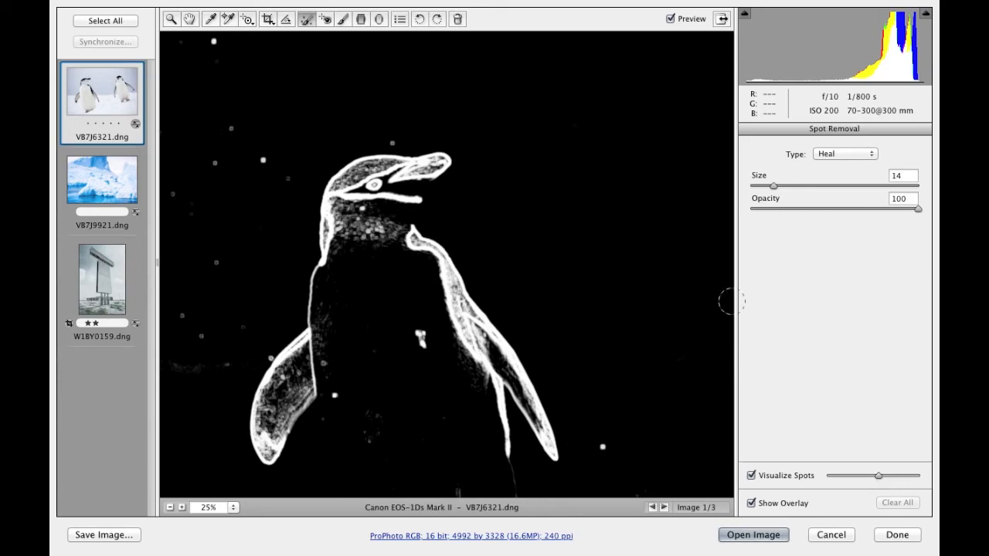
pyautogui.moveTo(248, 59)
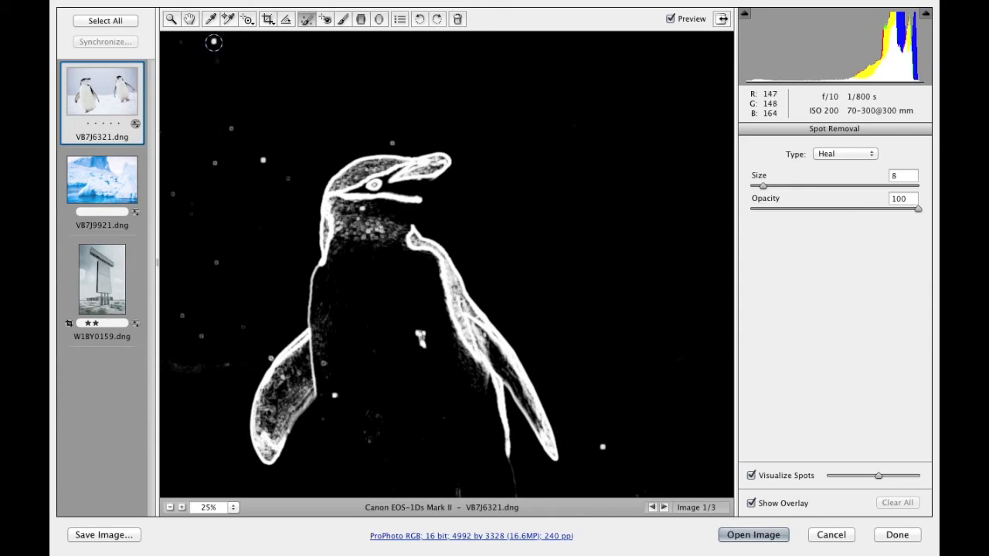
# Step: Heal dust specks in the penguin photo's sky and reduce the brush size to 3
pyautogui.click(215, 123)
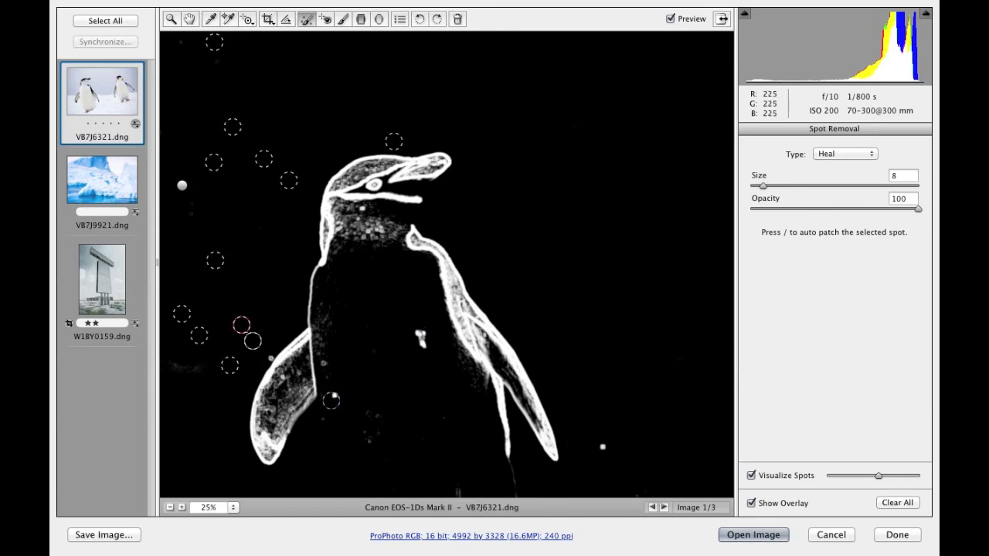
pyautogui.click(325, 361)
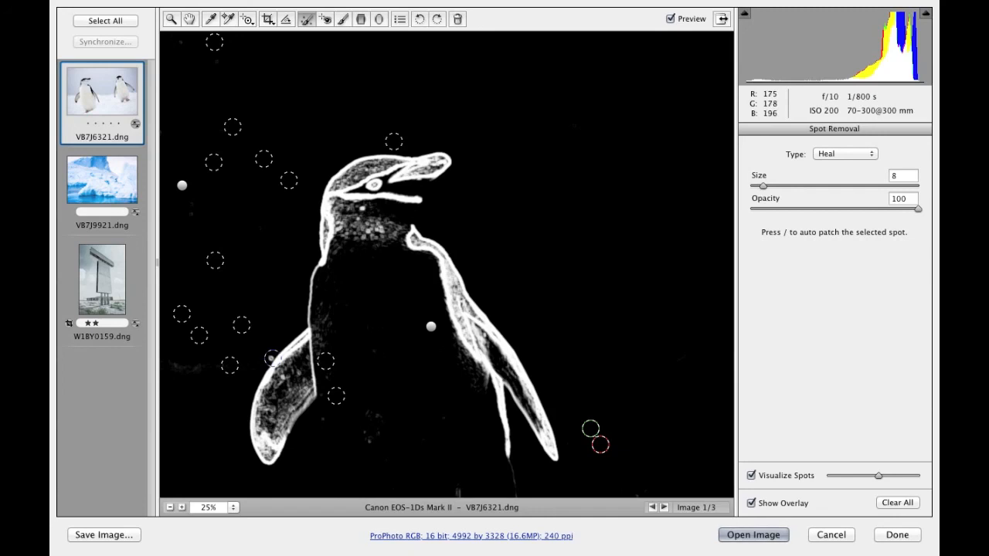
pyautogui.moveTo(765, 186); pyautogui.dragTo(754, 185)
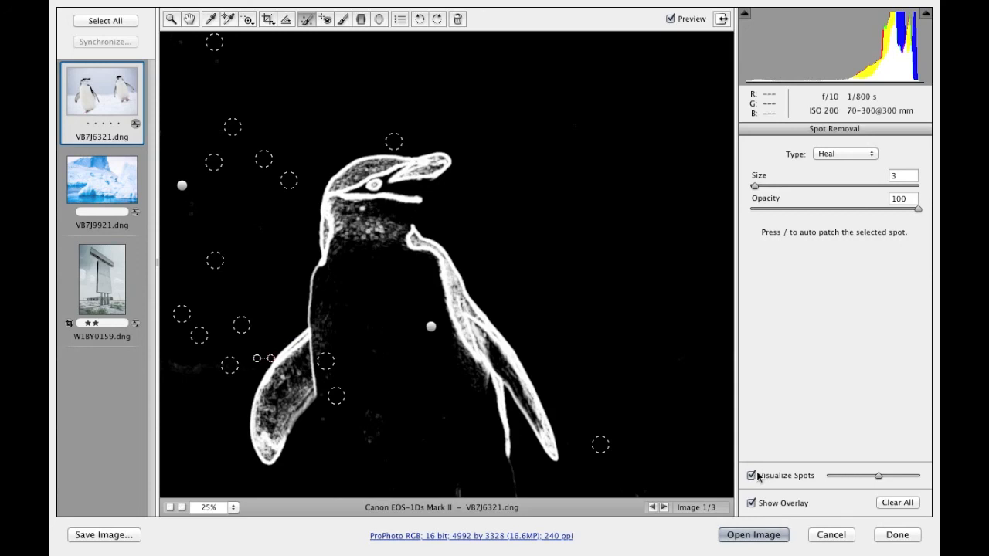
# Step: Turn off Visualize Spots and the overlay, then toggle Preview to compare before and after
pyautogui.click(751, 476)
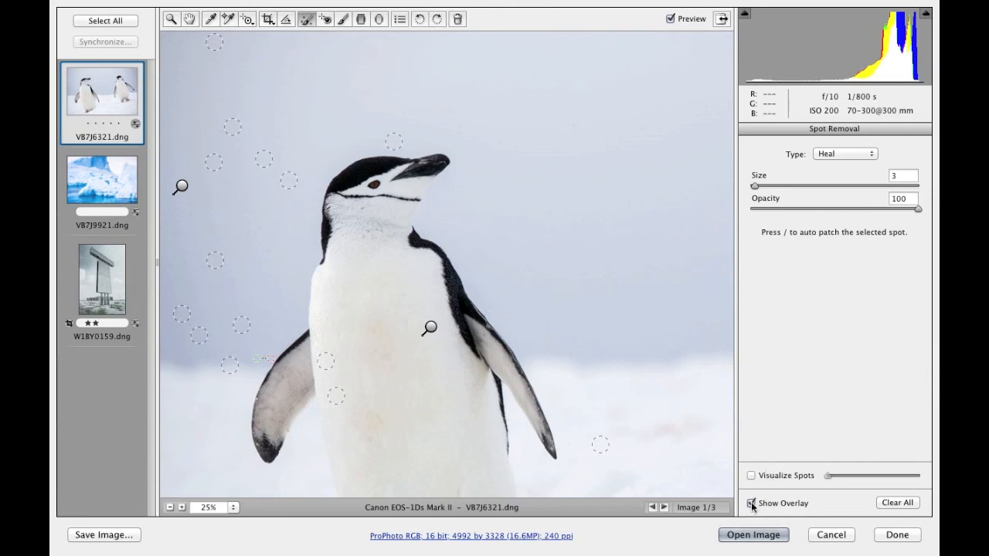
pyautogui.click(751, 504)
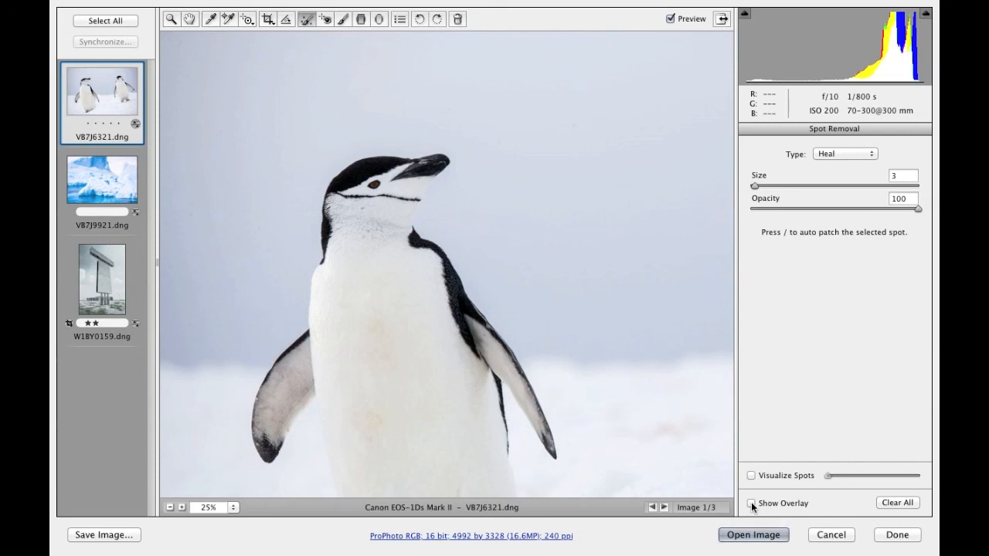
pyautogui.click(750, 503)
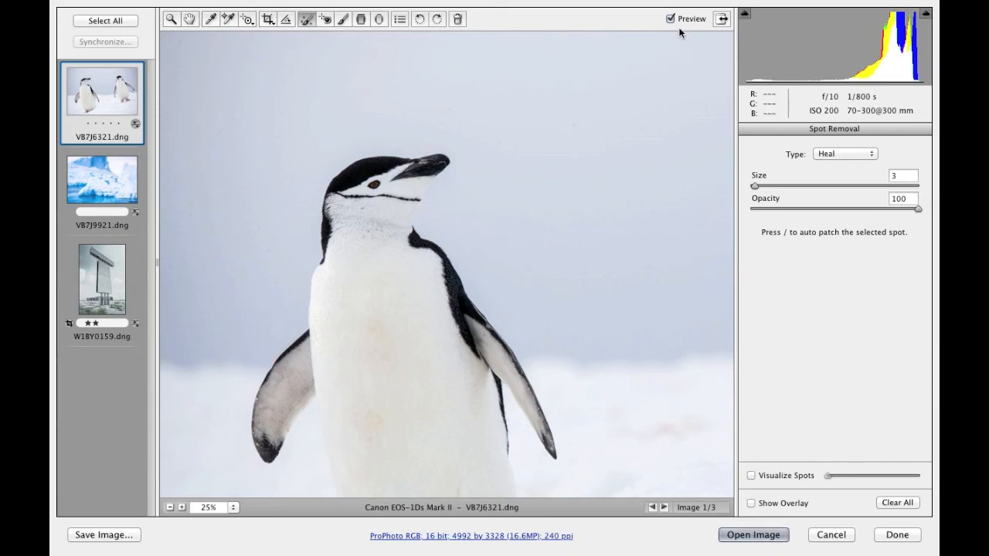
pyautogui.click(670, 18)
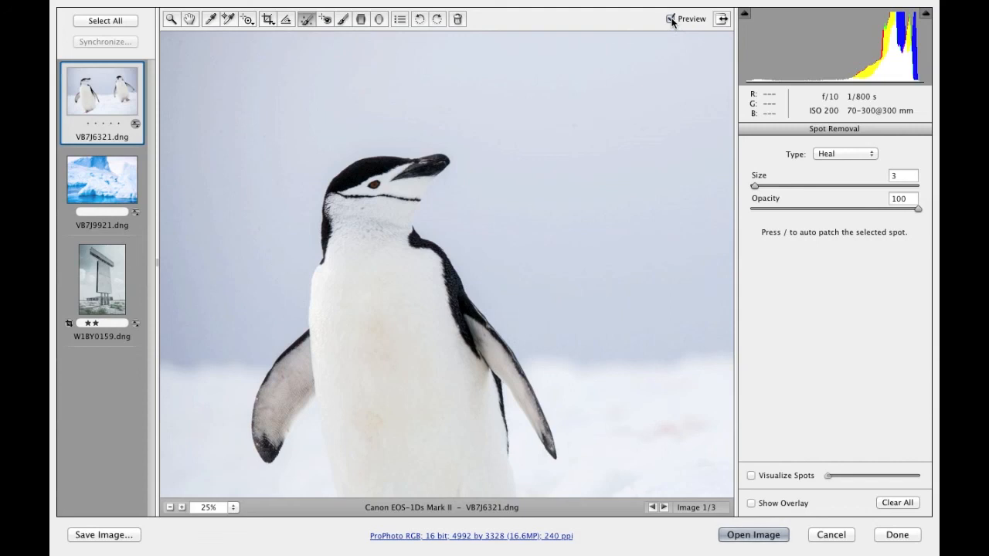